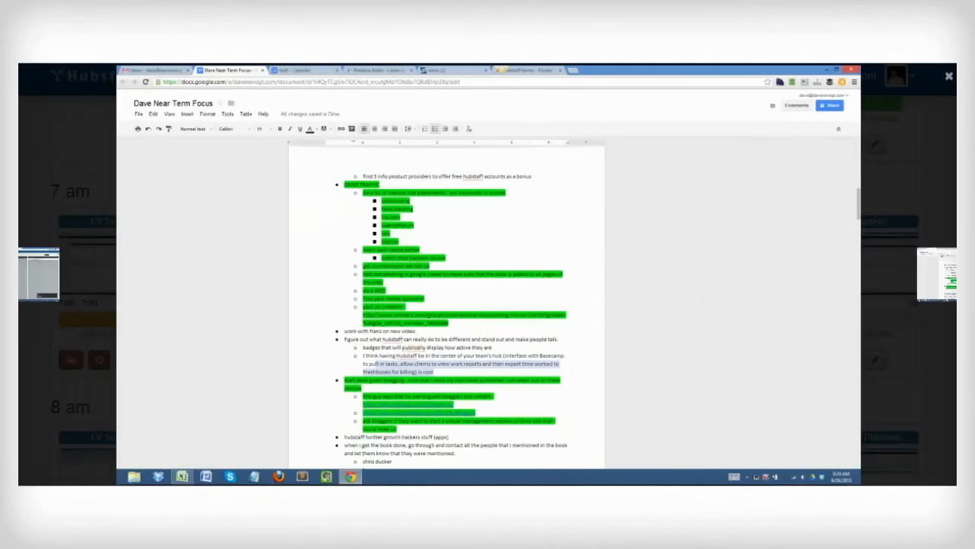
Advance to the next screenshot, the Pivotal Tracker CSV import page for Hubstaff Marketing
click(453, 70)
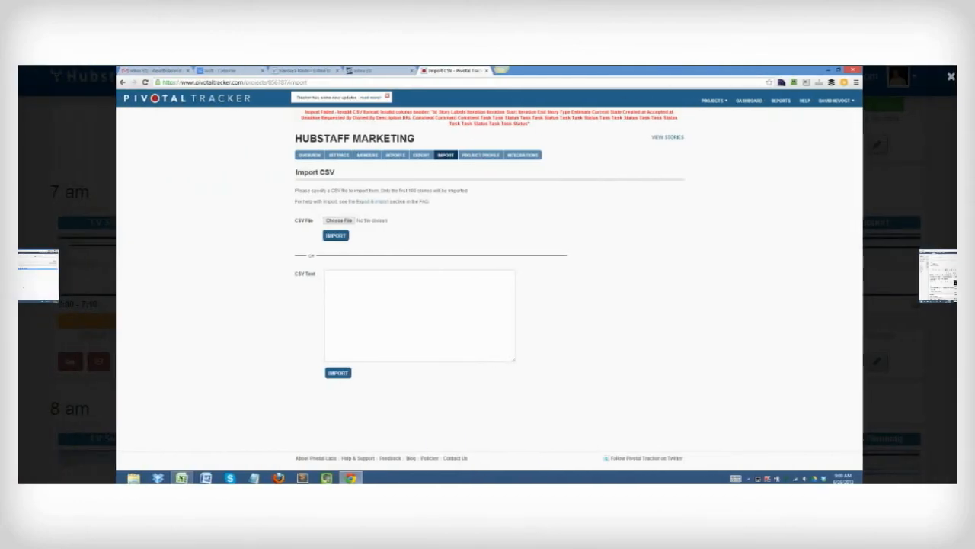